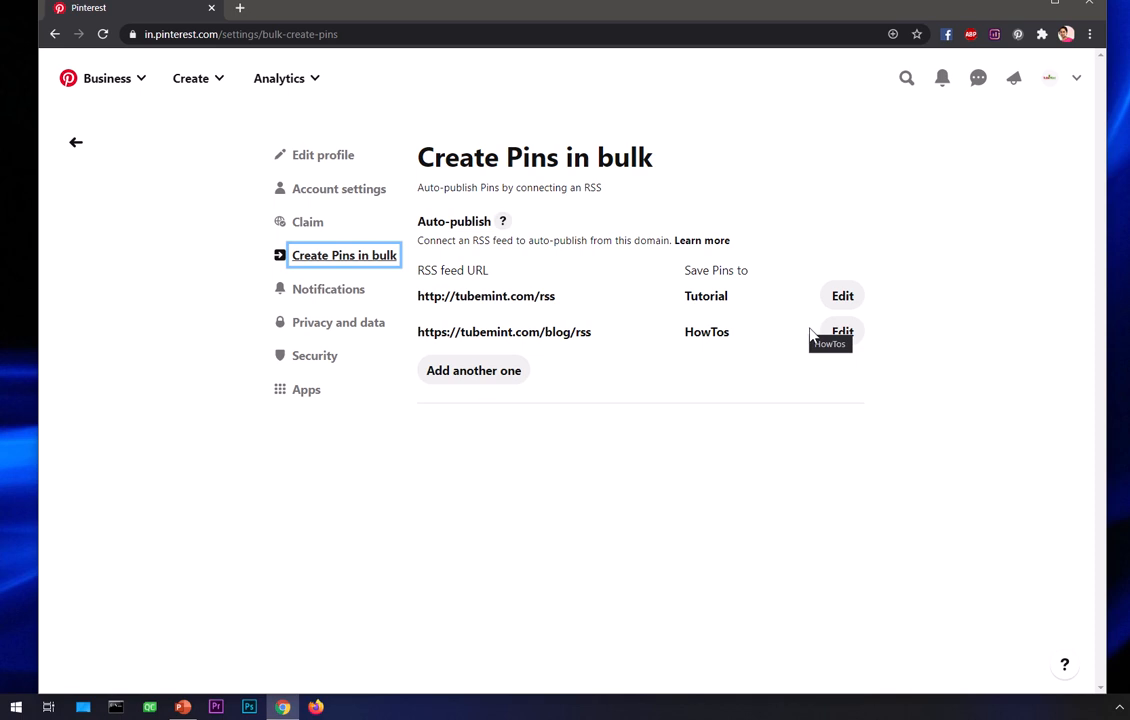
- Delete both existing RSS feeds, leaving a blank feed URL field and board dropdown
{"action": "left_click", "coordinate": [842, 295]}
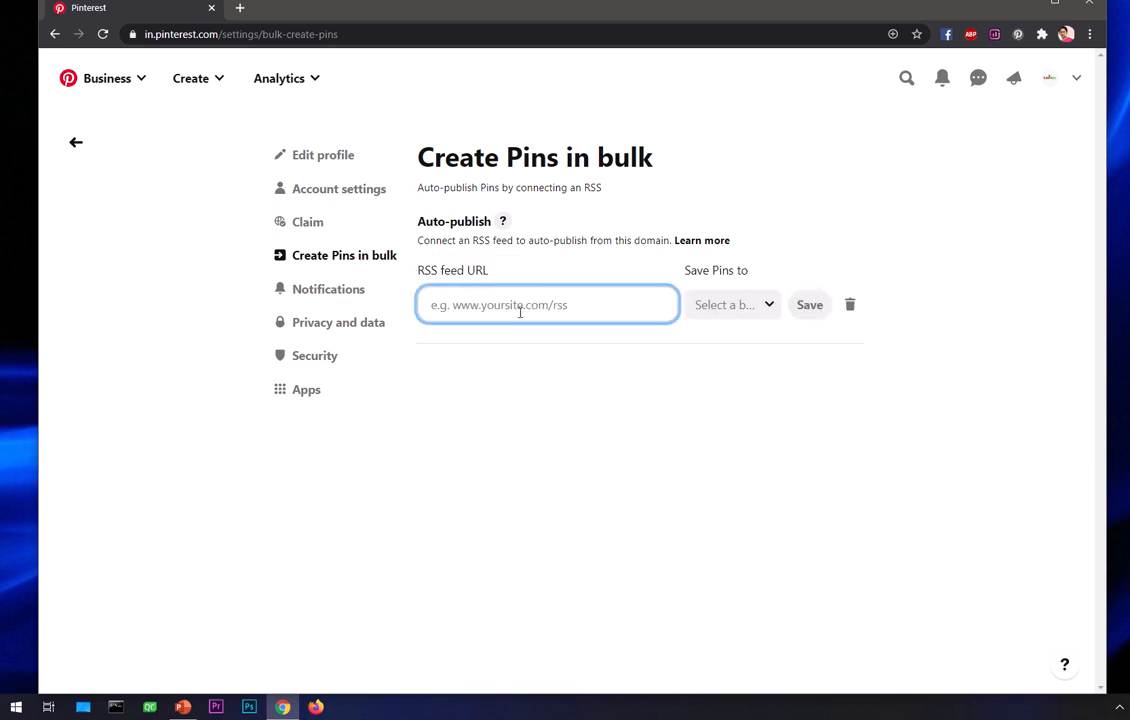